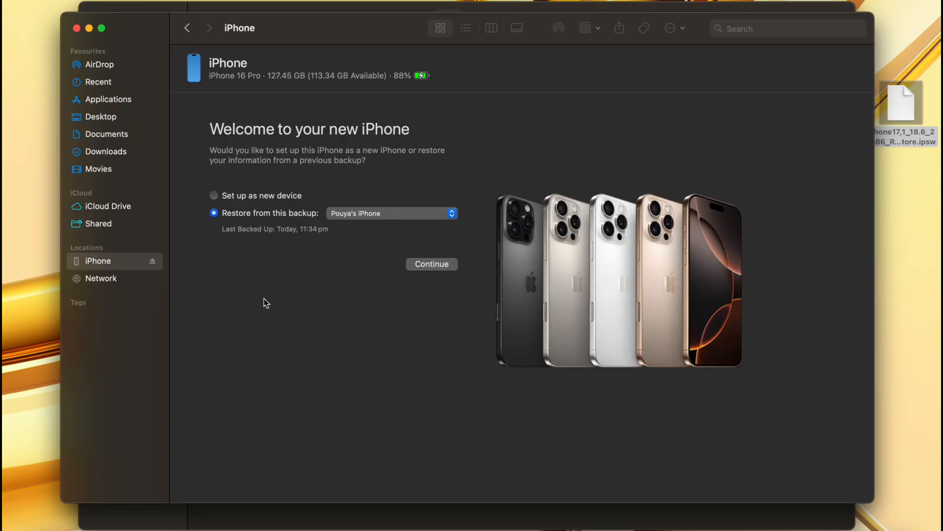
# - Start restoring the iPhone from the chosen backup with the entered backup password
pyautogui.click(432, 263)
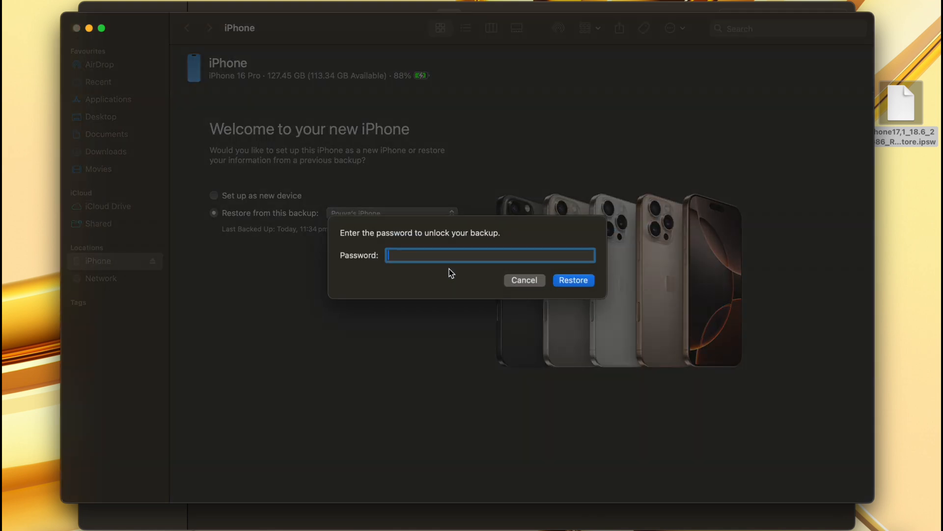
pyautogui.write('•••')
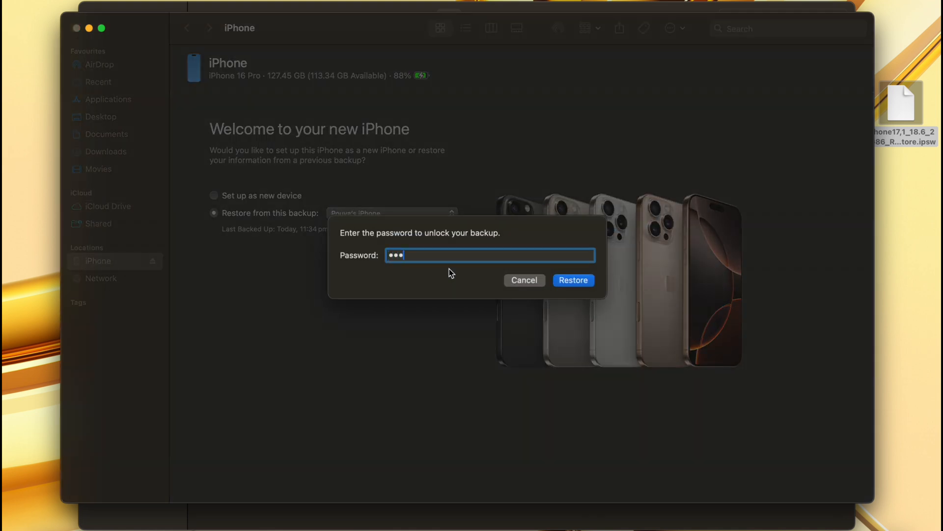
pyautogui.write('•')
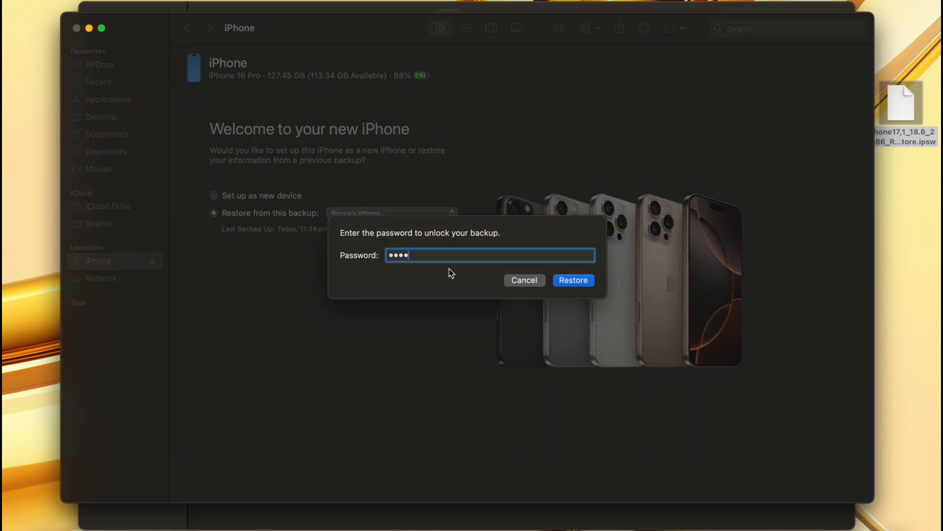
pyautogui.click(574, 280)
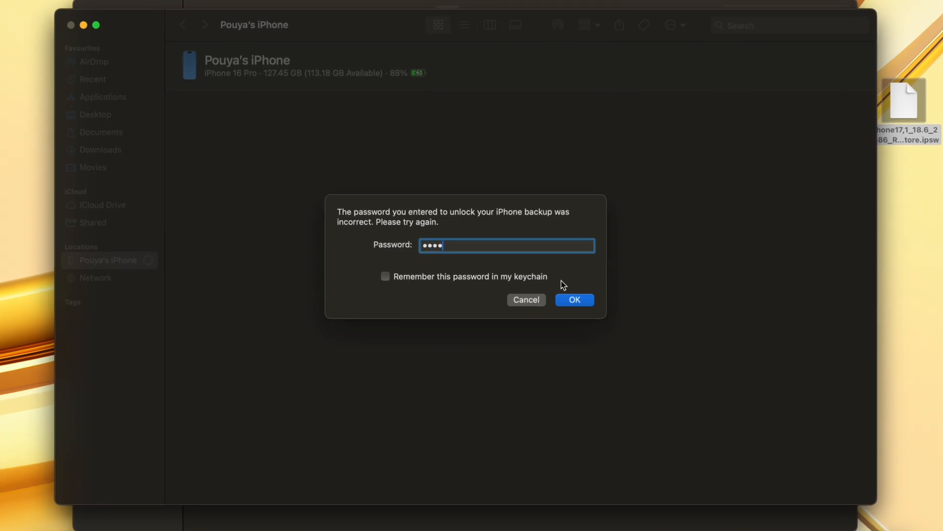
# - Resubmit the backup password with Remember this password in my keychain ticked
pyautogui.click(574, 298)
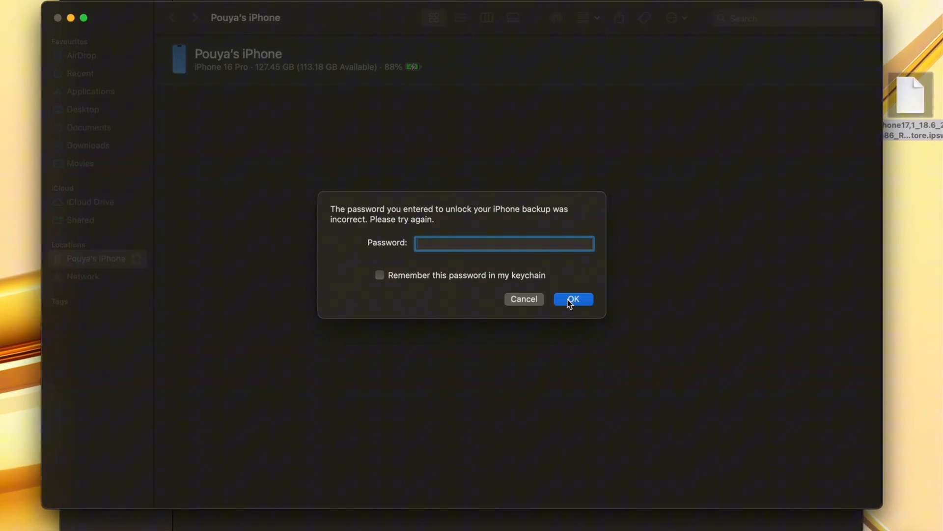
pyautogui.click(374, 273)
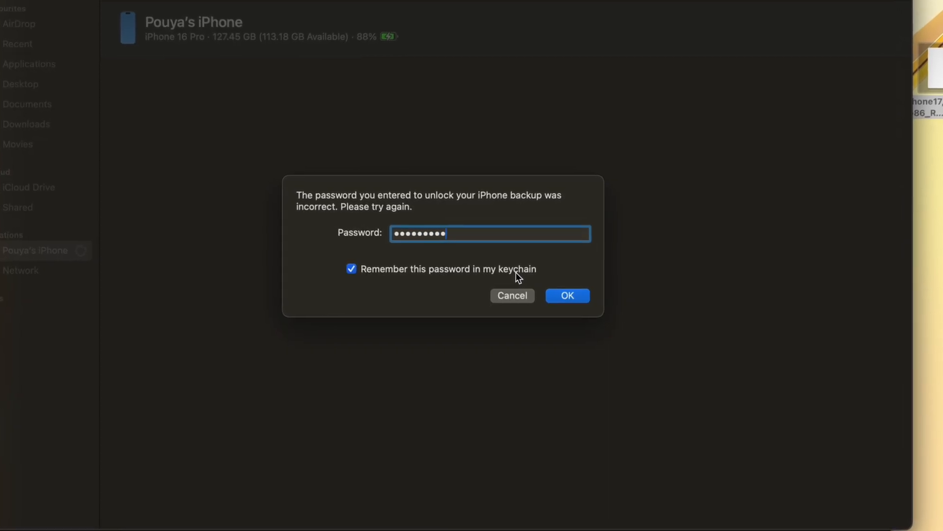
pyautogui.click(568, 295)
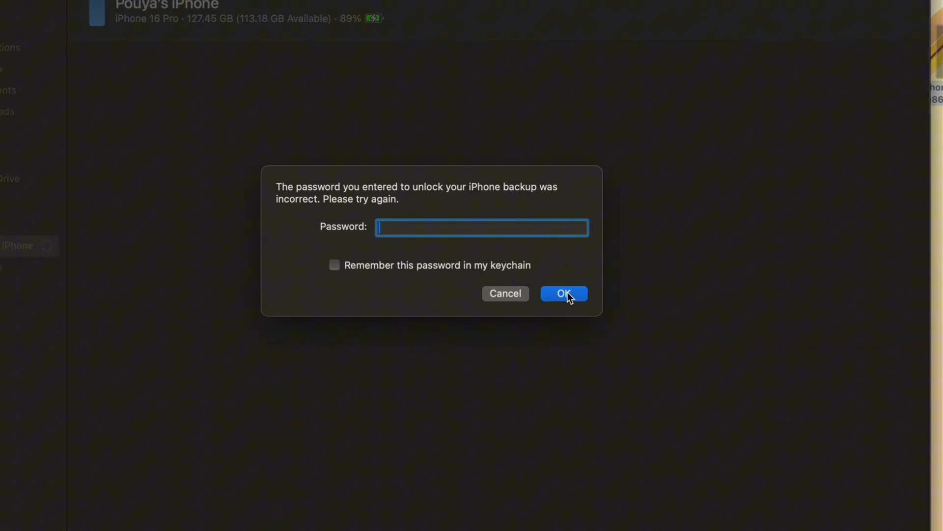
pyautogui.click(564, 293)
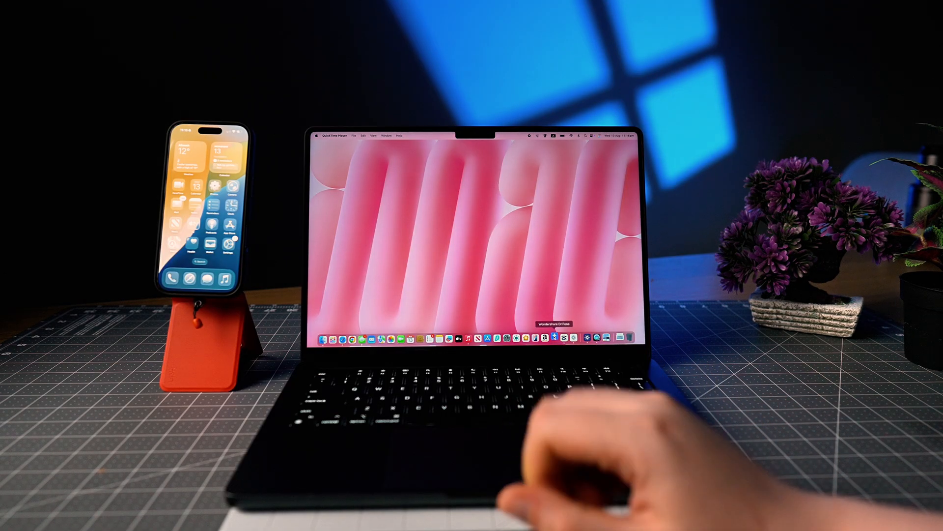
# - Launch Dr.Fone, add WhatsApp to the device backup selection, and go to the Toolbox
pyautogui.click(687, 511)
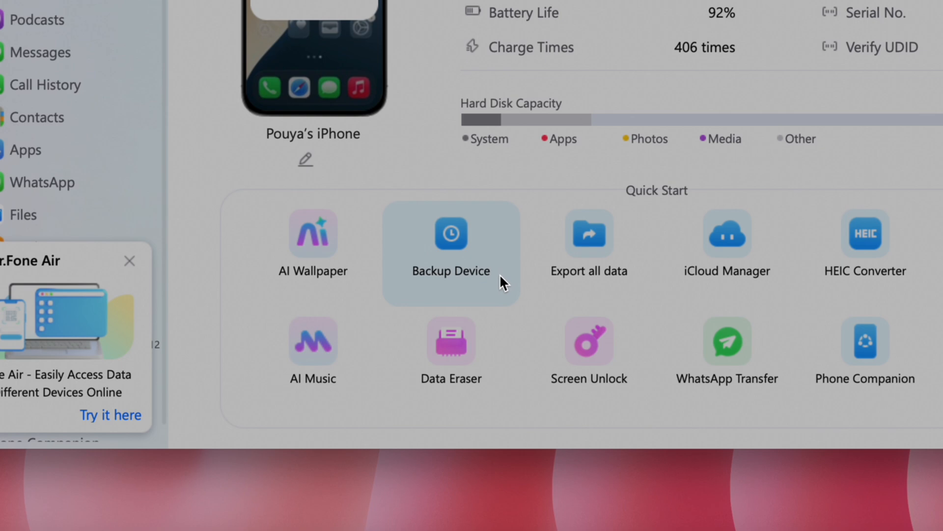
pyautogui.click(451, 234)
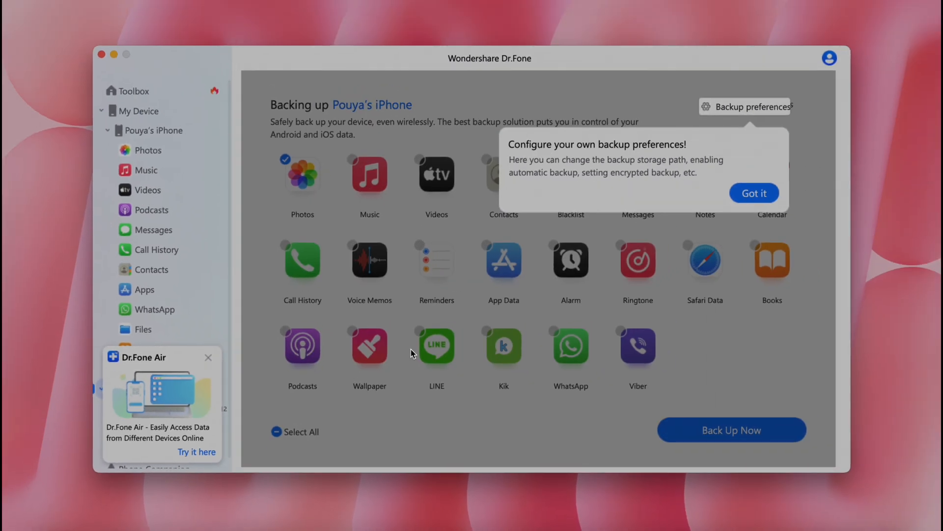
pyautogui.click(571, 346)
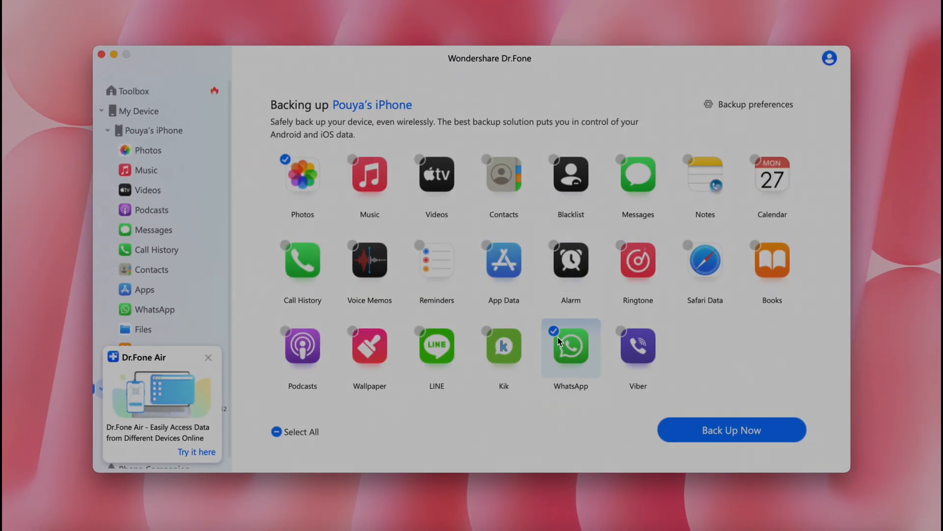
pyautogui.click(134, 90)
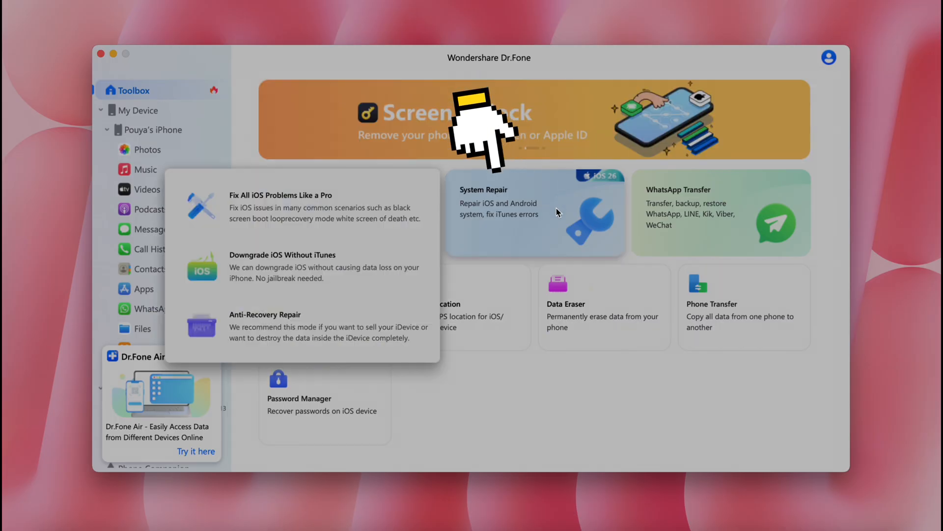
# - Choose Downgrade iOS within the System Repair tool for the iPhone
pyautogui.click(535, 212)
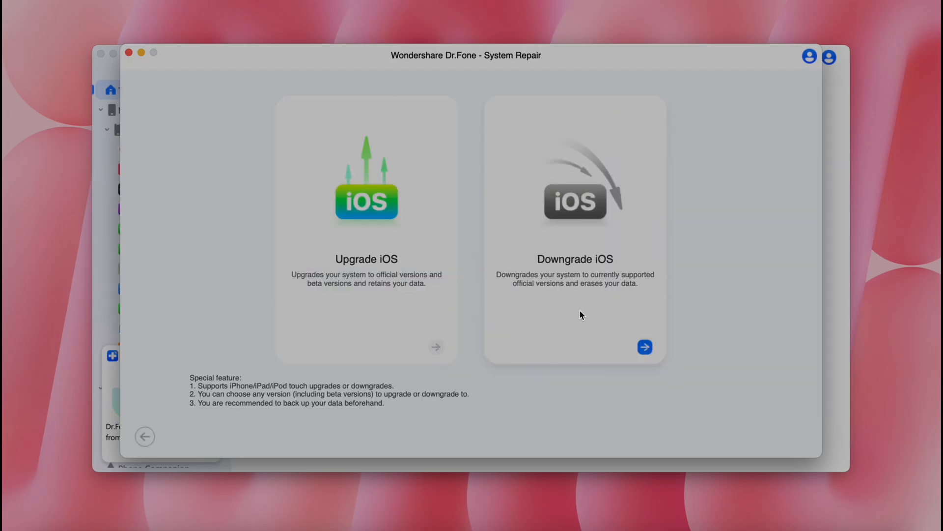
pyautogui.click(645, 347)
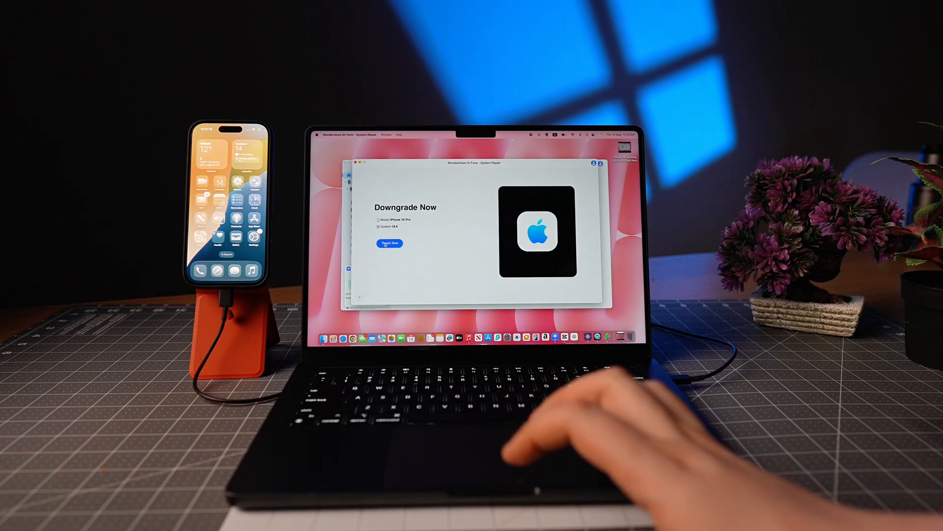
# - Run the iOS downgrade with Repair Now
pyautogui.click(389, 244)
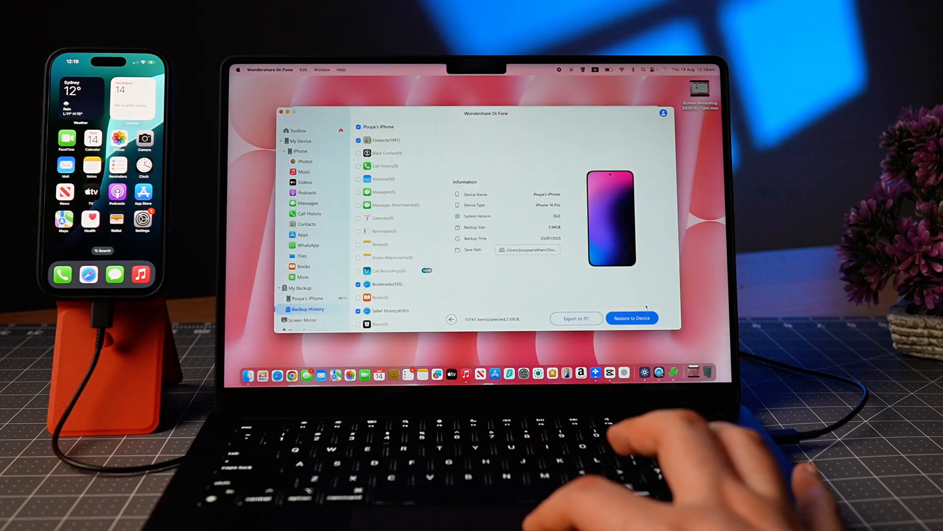
# - Restore the backup to the iPhone, accepting the WhatsApp warning and confirming contacts
pyautogui.click(631, 318)
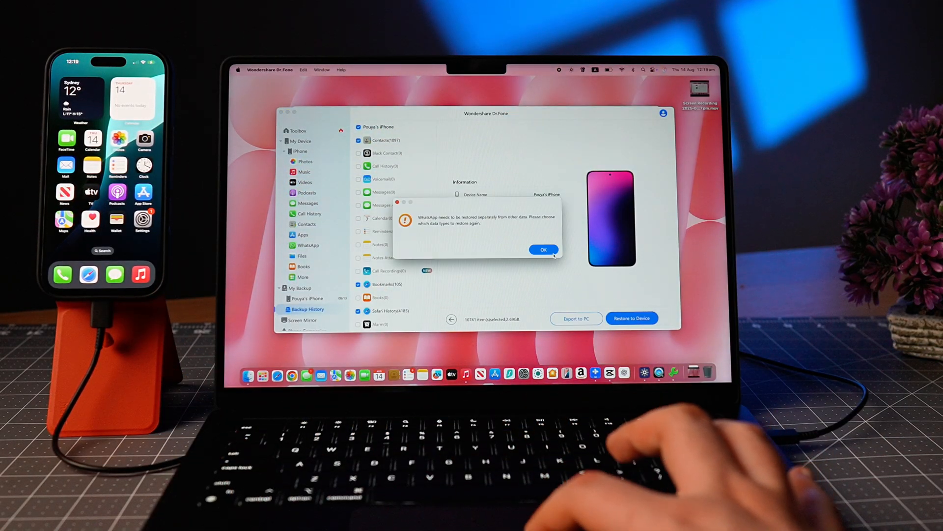
pyautogui.click(544, 250)
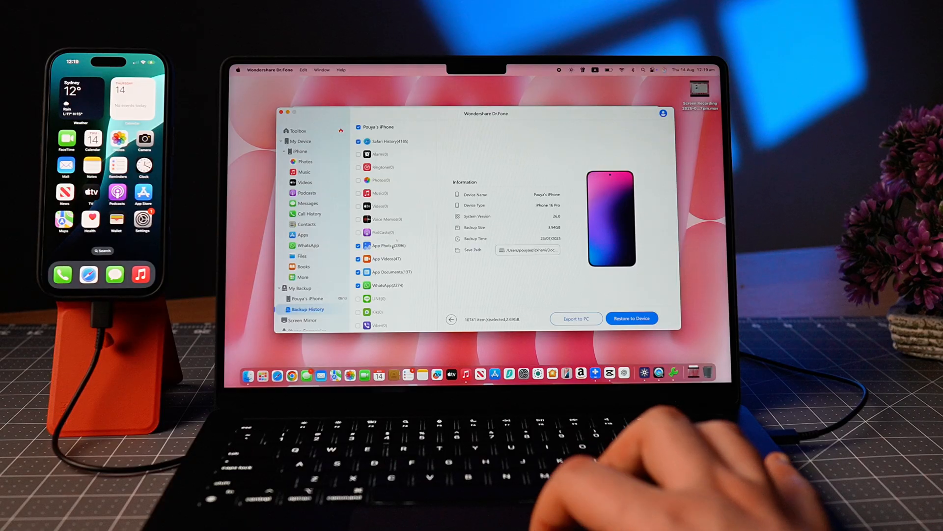
pyautogui.click(632, 319)
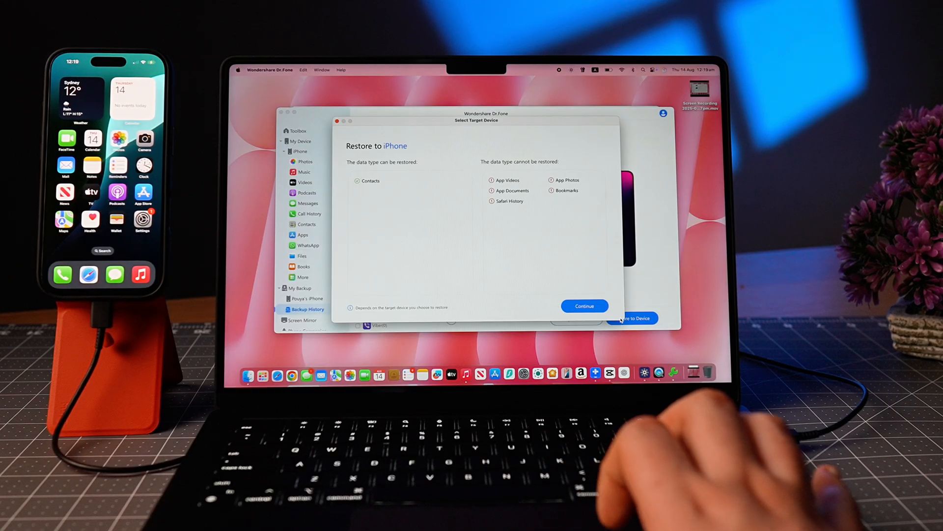
pyautogui.click(585, 306)
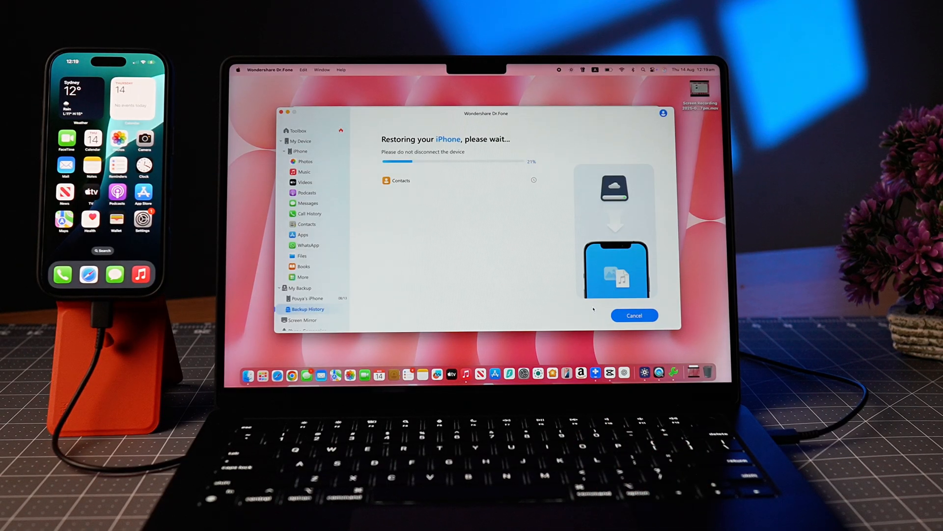